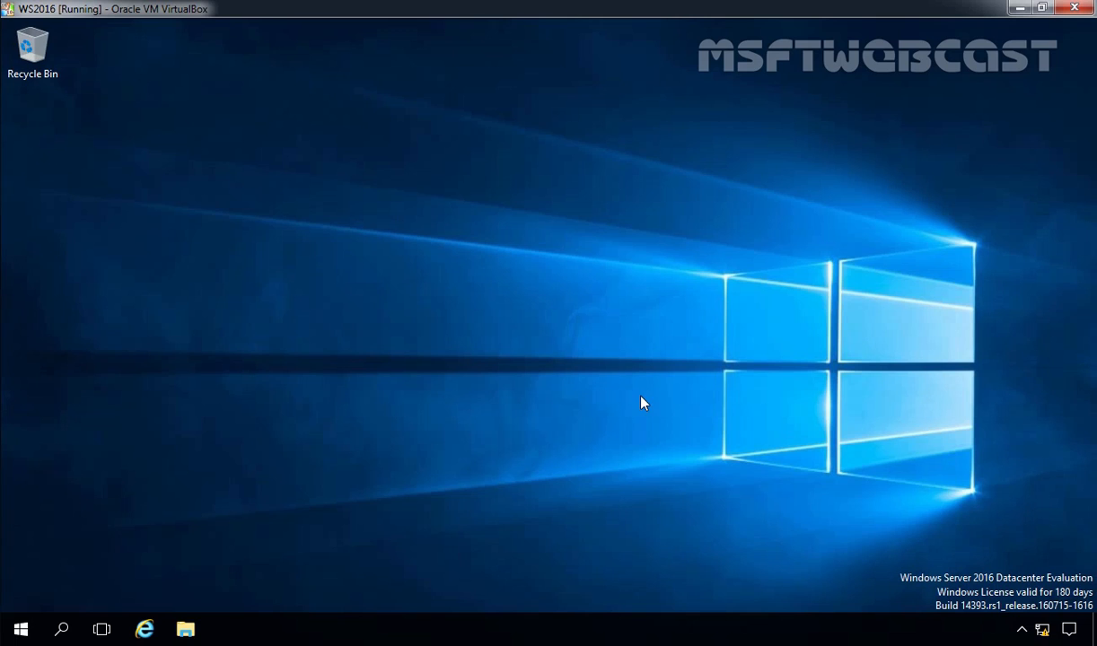
Reach Network and Sharing Center via Start, Control Panel and 'View network status and tasks'
left_click(22, 628)
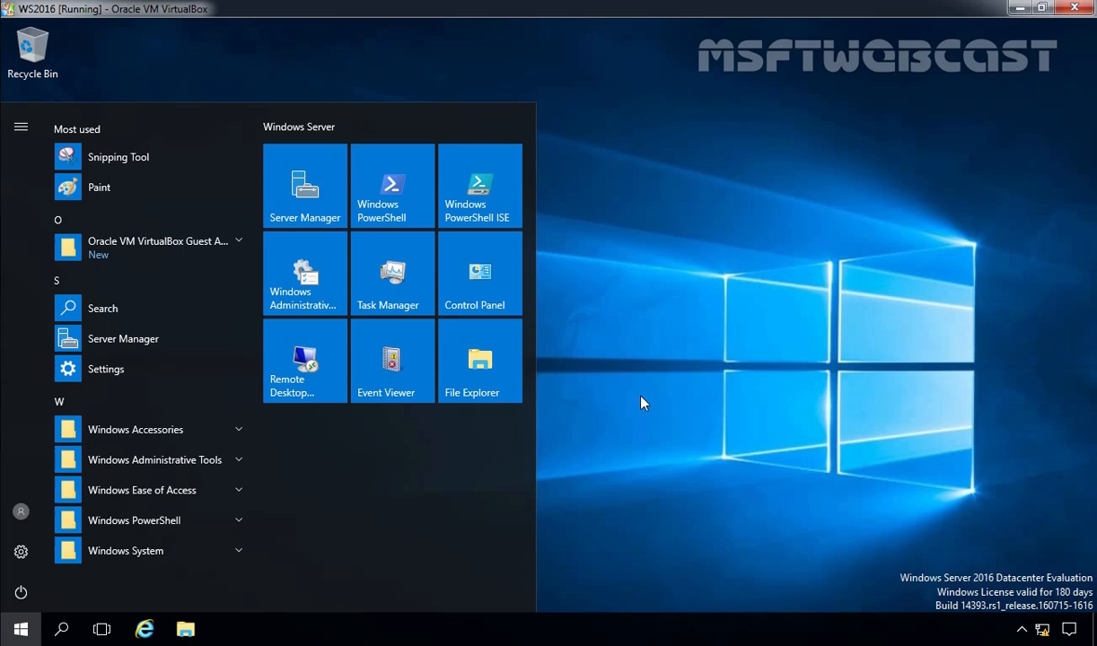
left_click(479, 273)
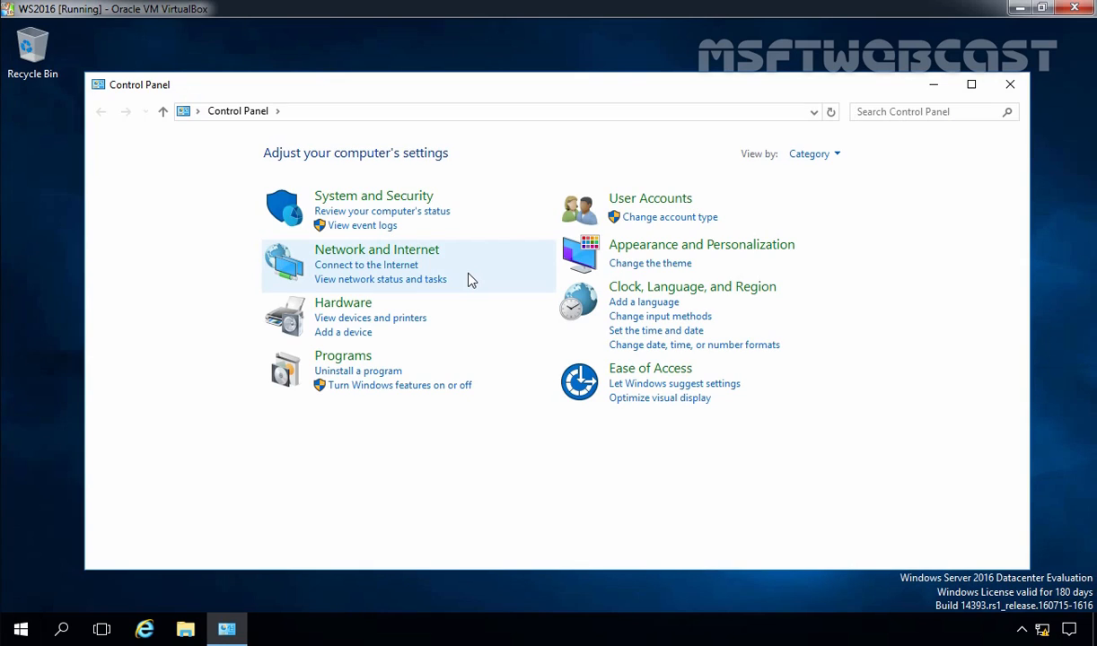
mouse_move(337, 287)
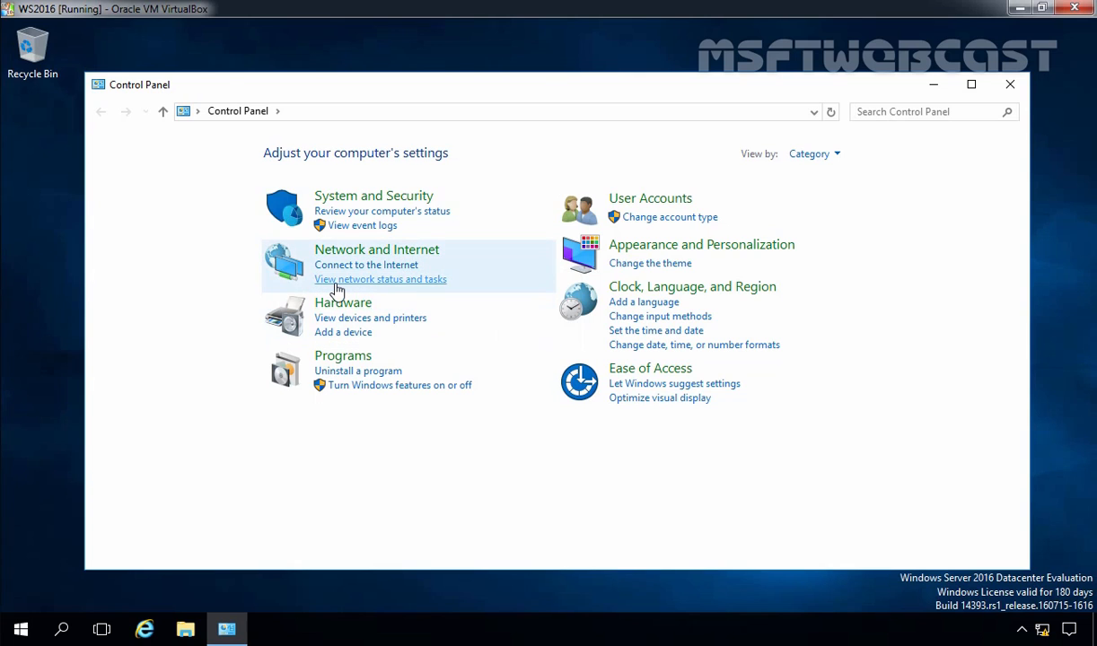
left_click(381, 280)
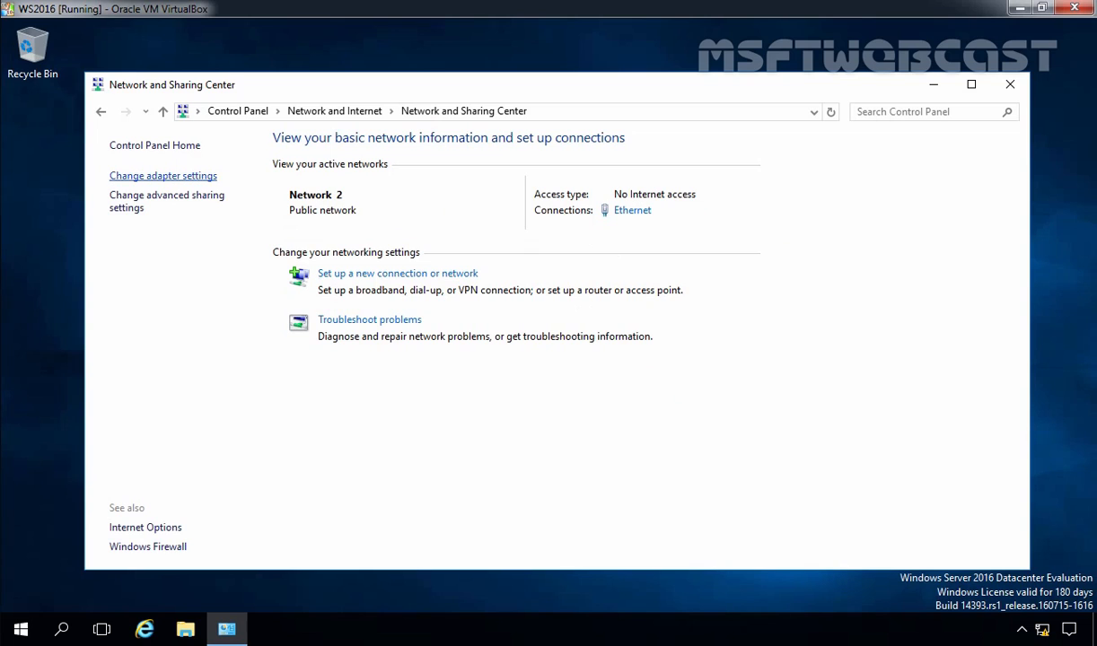
Bring up Network Connections via ncpa, listing the Ethernet adapter on Network 2
left_click(161, 176)
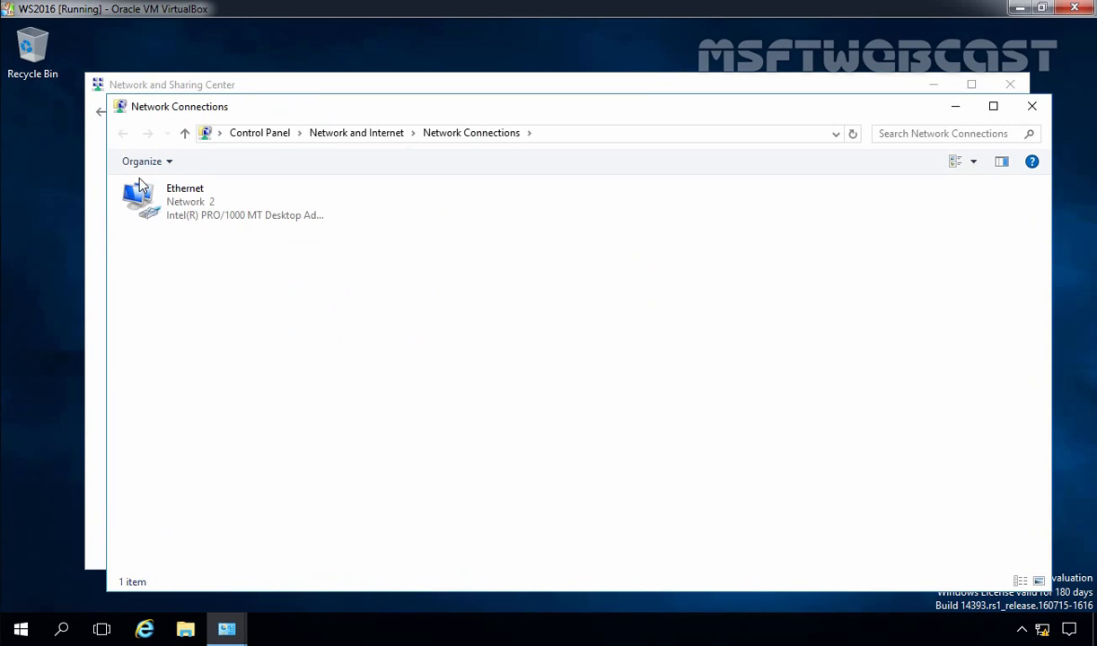
type("ncpa")
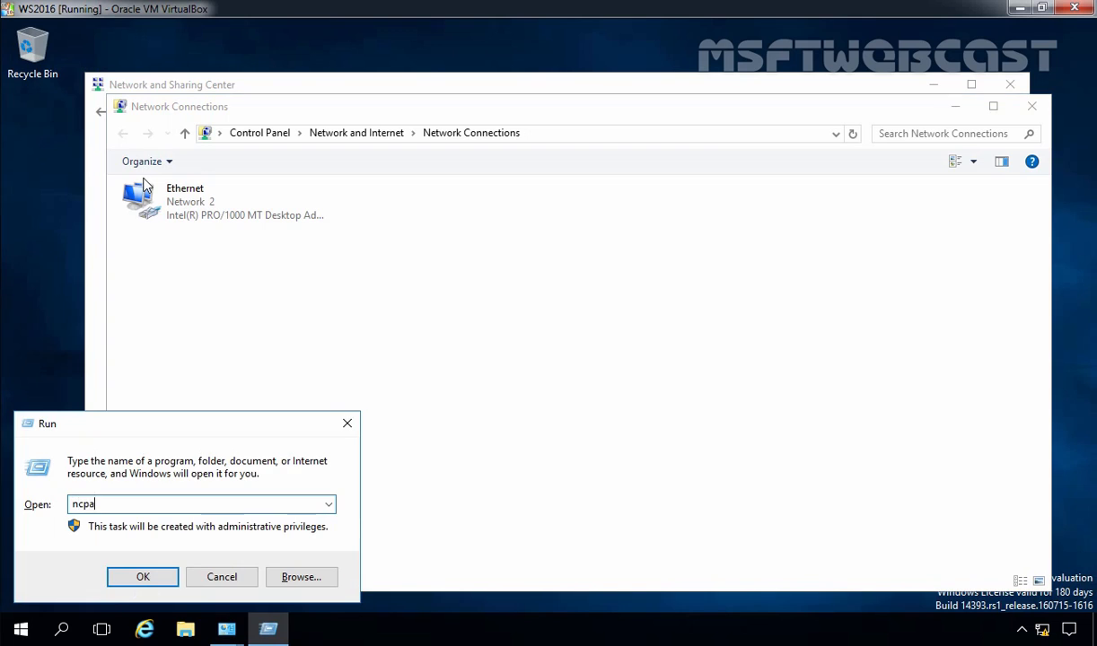
left_click(144, 576)
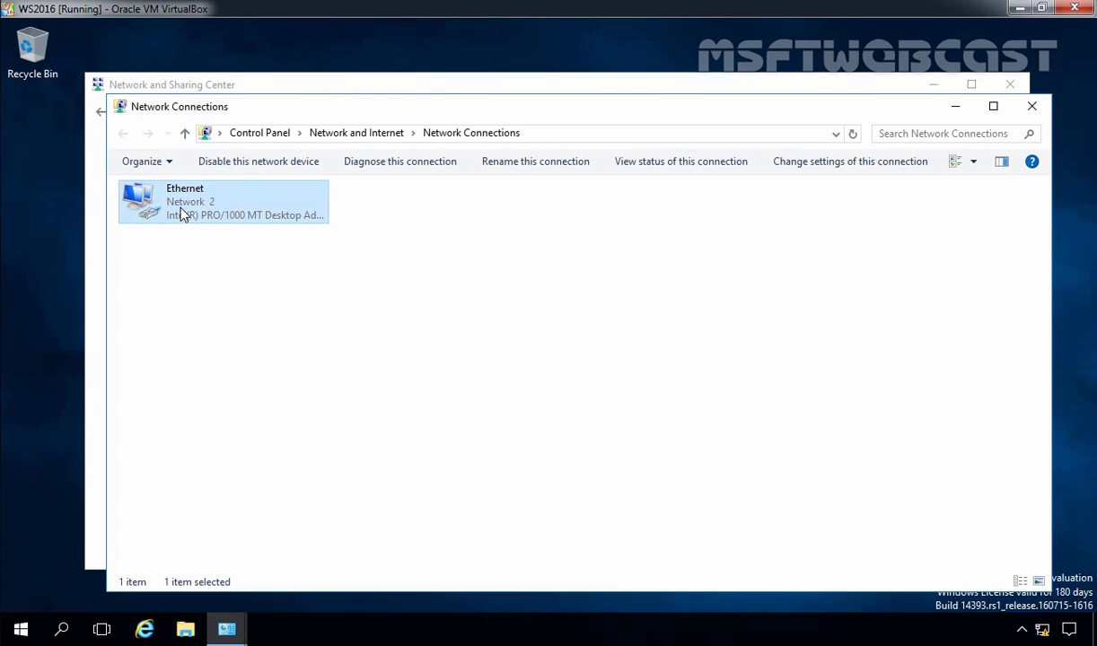
Reach the Internet Protocol Version 4 (TCP/IPv4) properties from the Ethernet adapter's Properties
right_click(183, 212)
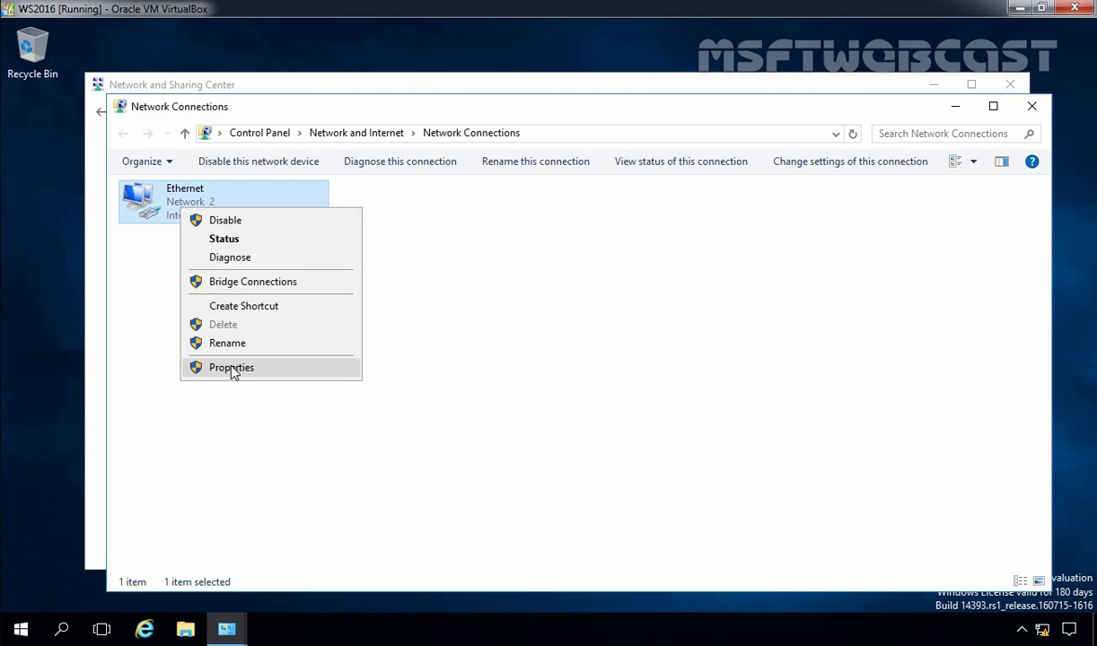
left_click(231, 366)
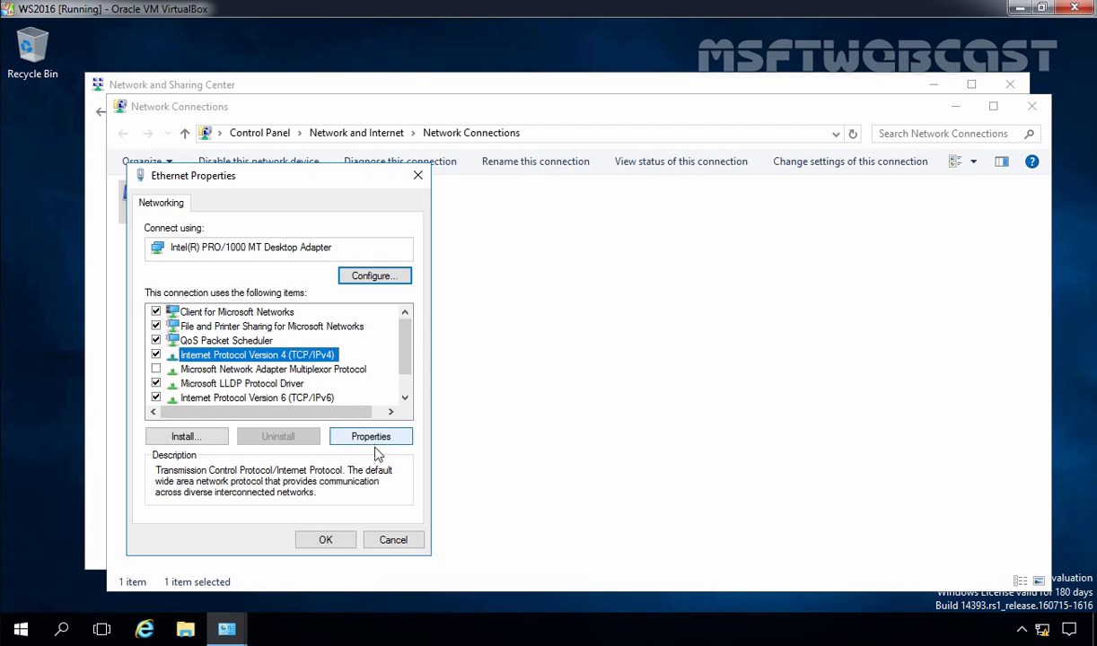
left_click(370, 436)
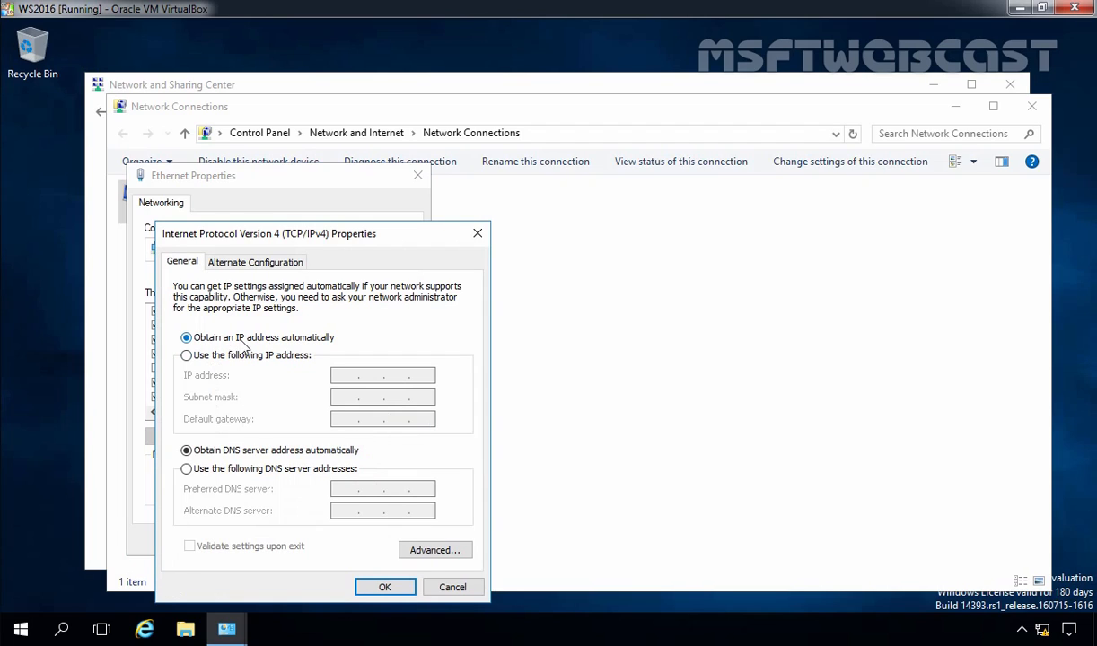
mouse_move(265, 348)
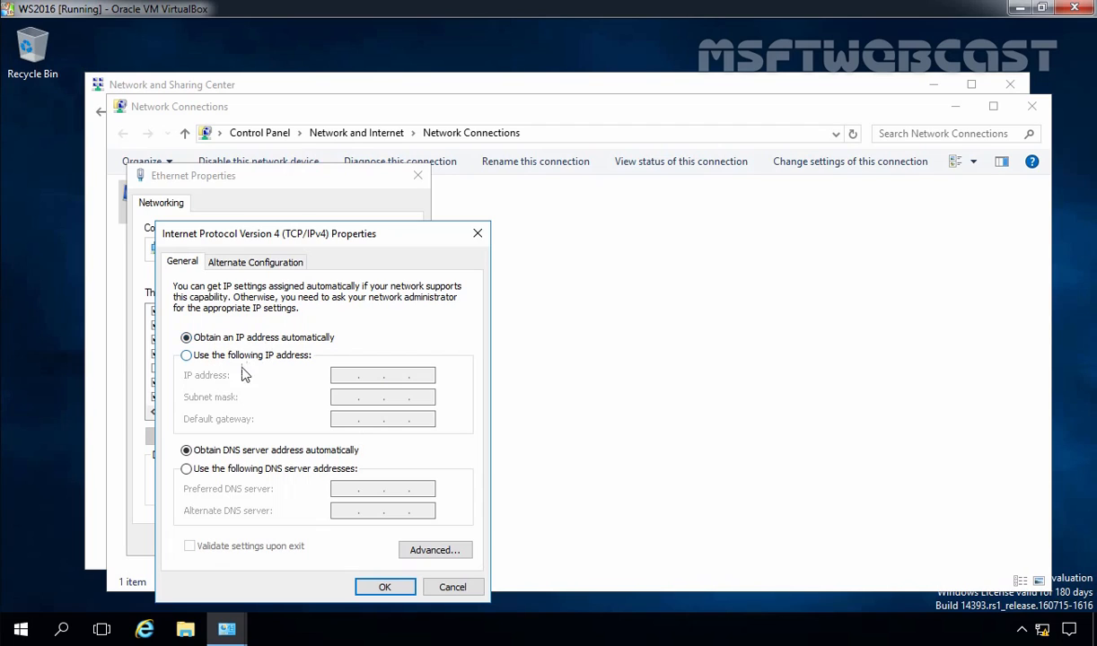
Enter static IP 192.168.16.3, mask 255.255.255.0, gateway 192.168.16.1, DNS 8.8.8.8 and apply
left_click(187, 355)
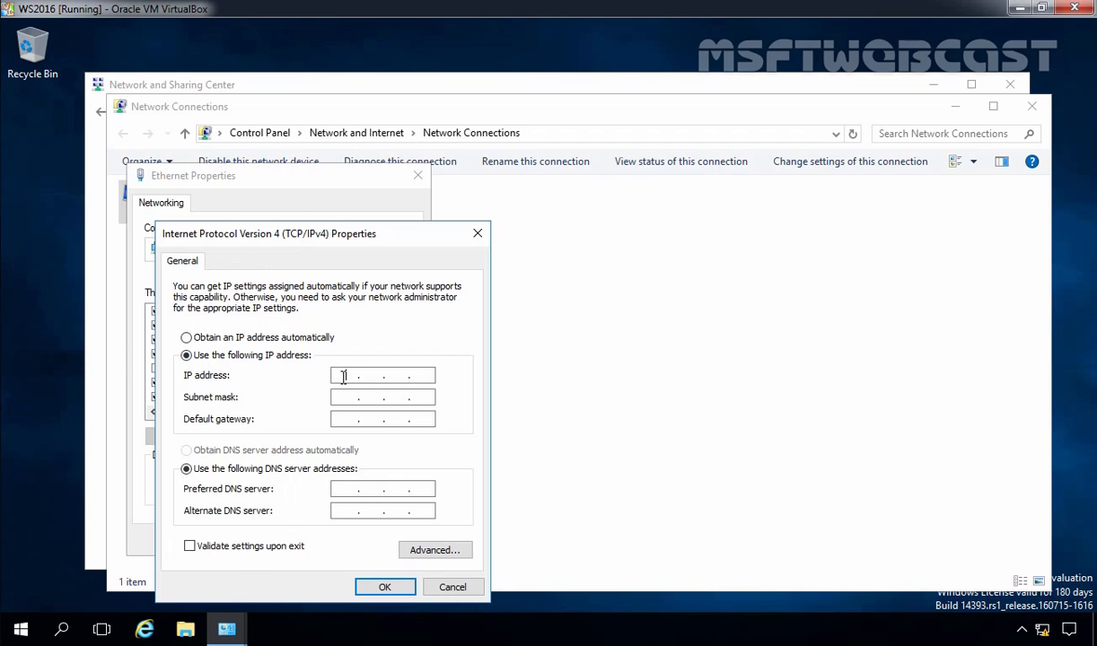
type("192.16")
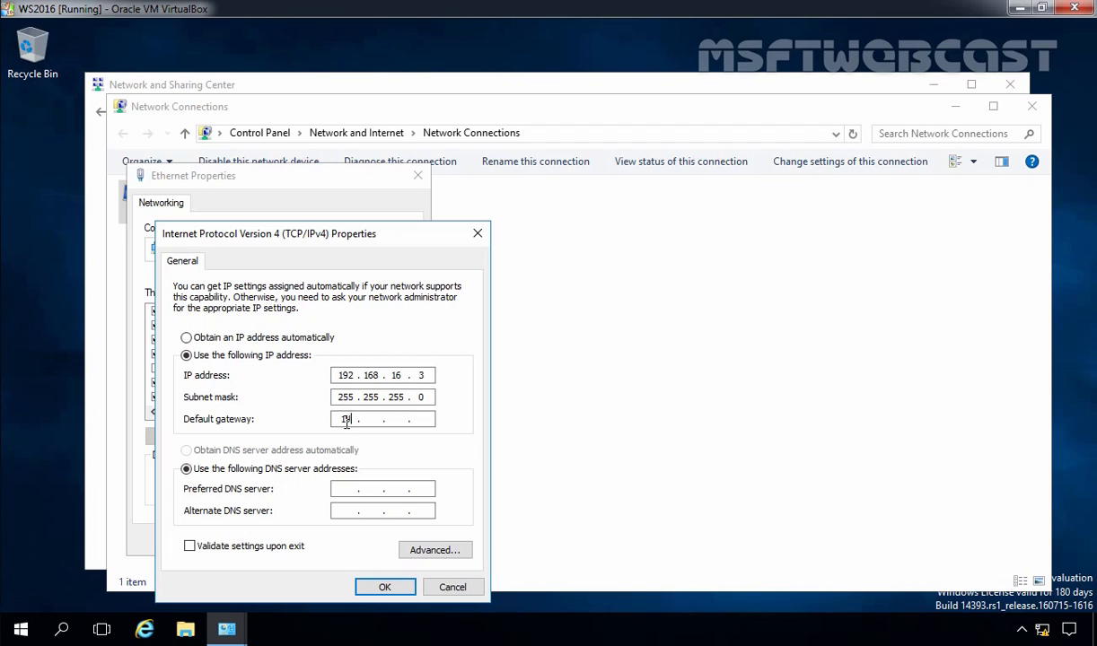
type("192.168.16")
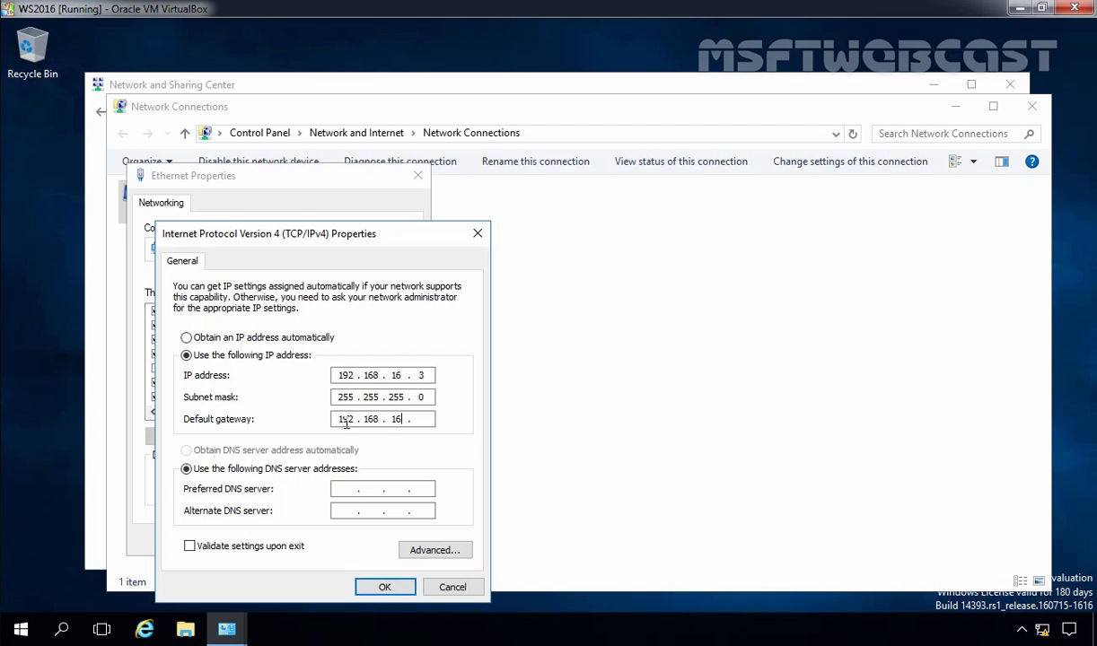
type("1")
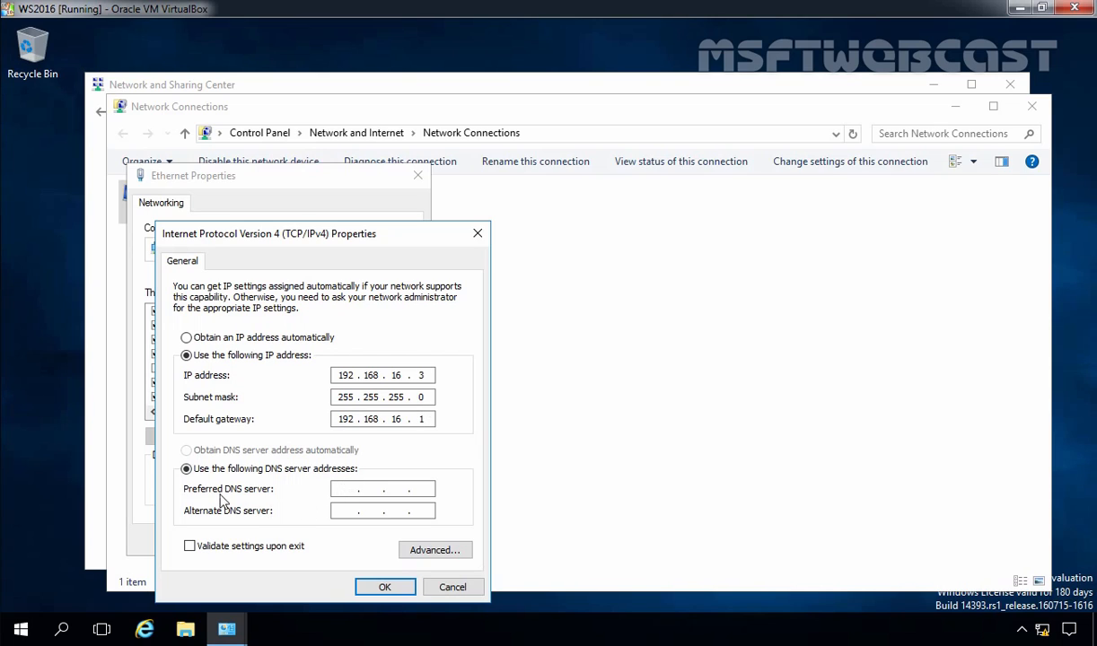
type("8 8")
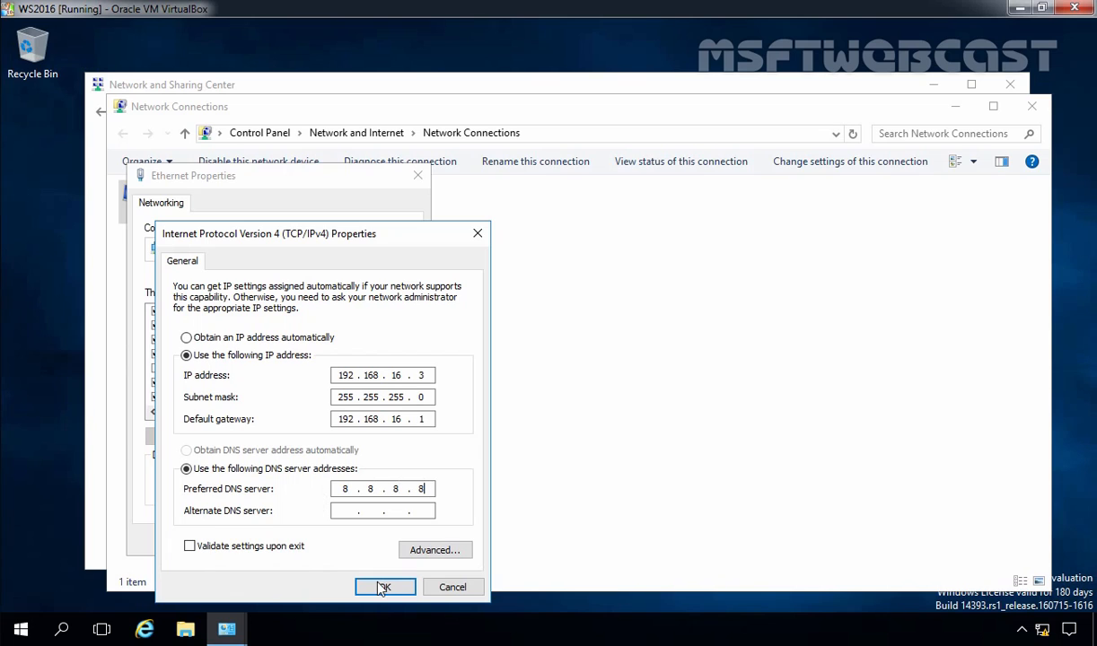
left_click(384, 587)
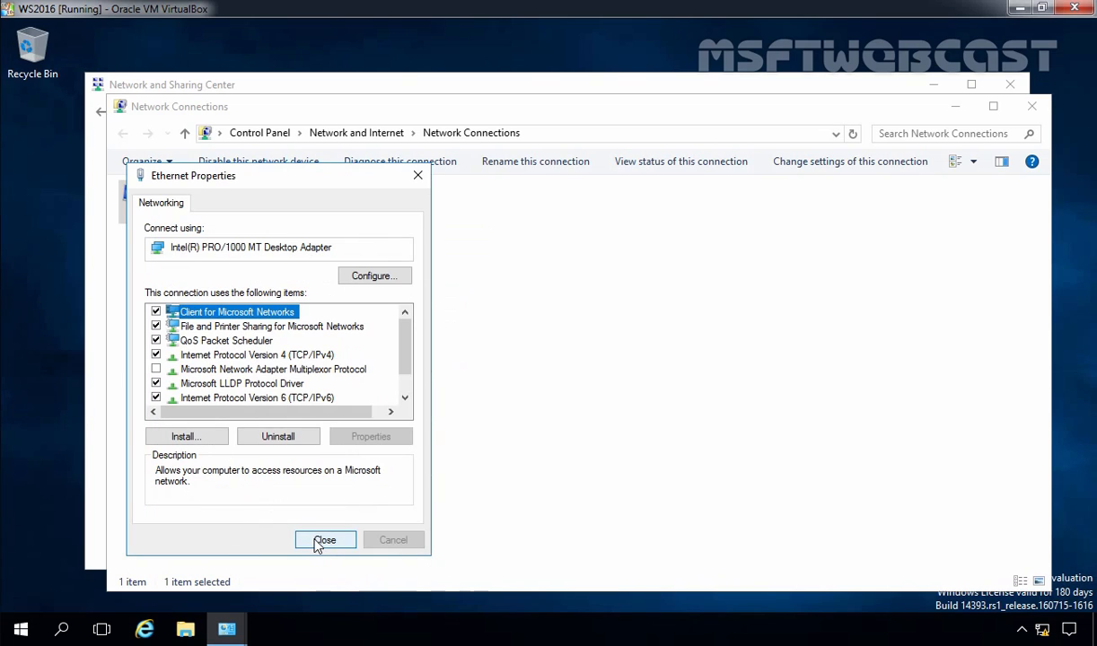
left_click(325, 541)
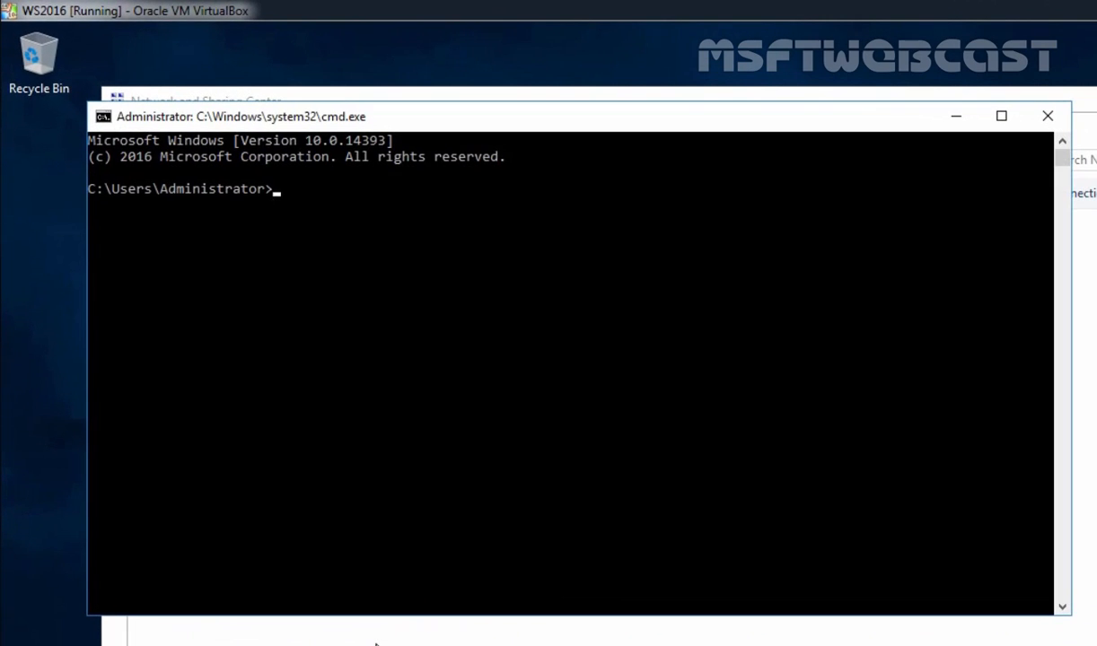
Run ipconfig /all to confirm Ethernet shows 192.168.16.3, gateway 192.168.16.1, DNS 8.8.8.8
type("ipconfig")
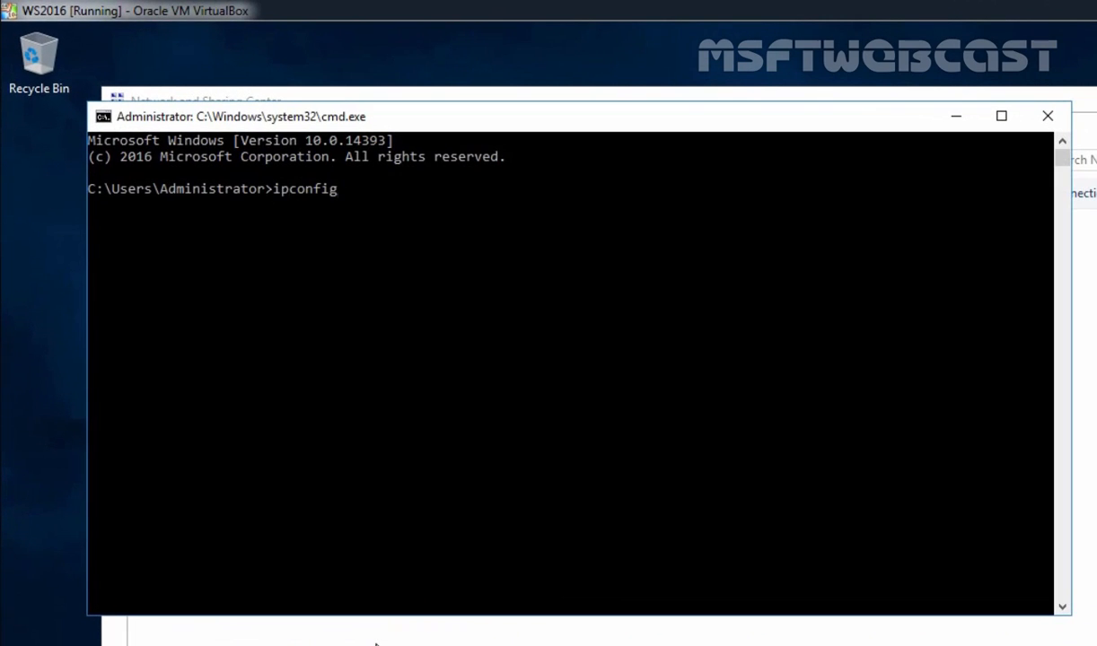
type("/all")
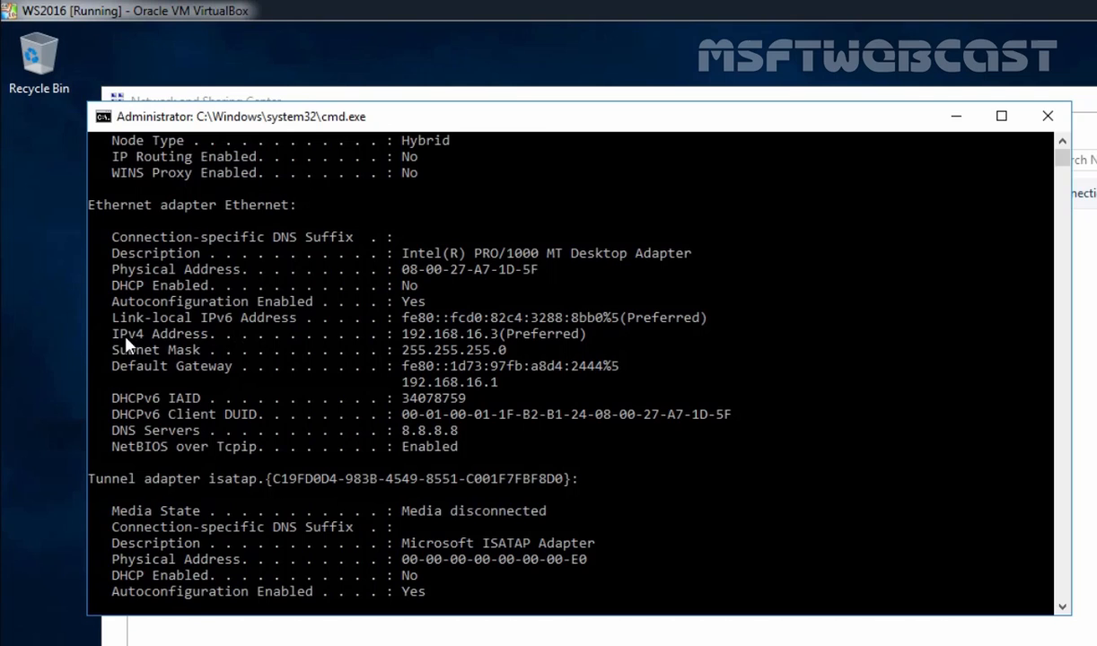
mouse_move(474, 348)
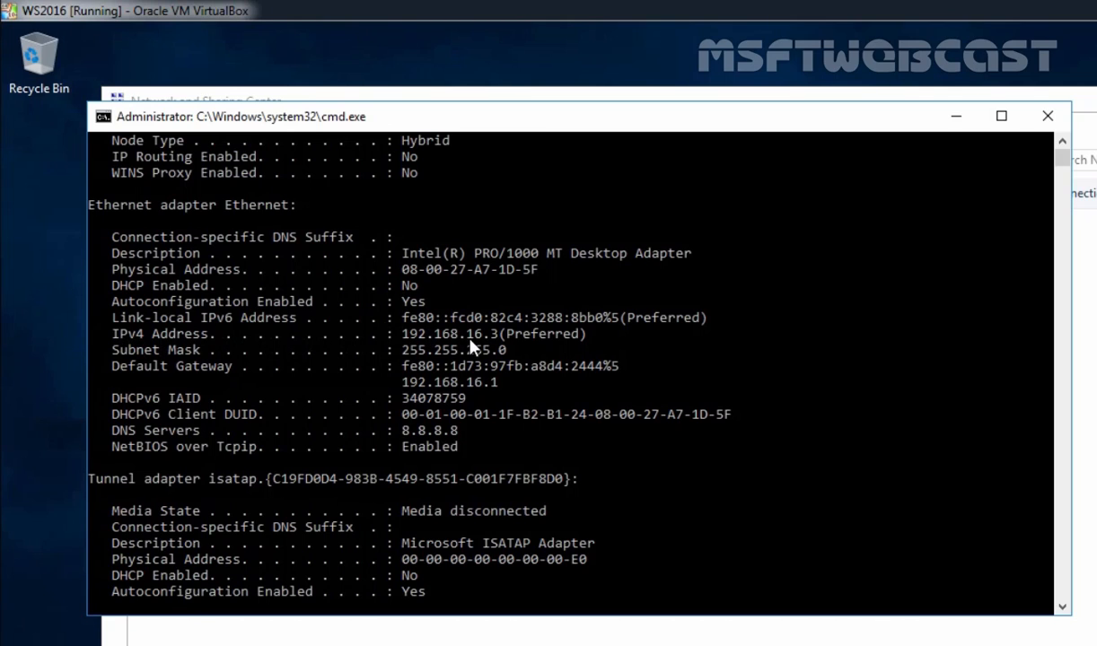
mouse_move(417, 368)
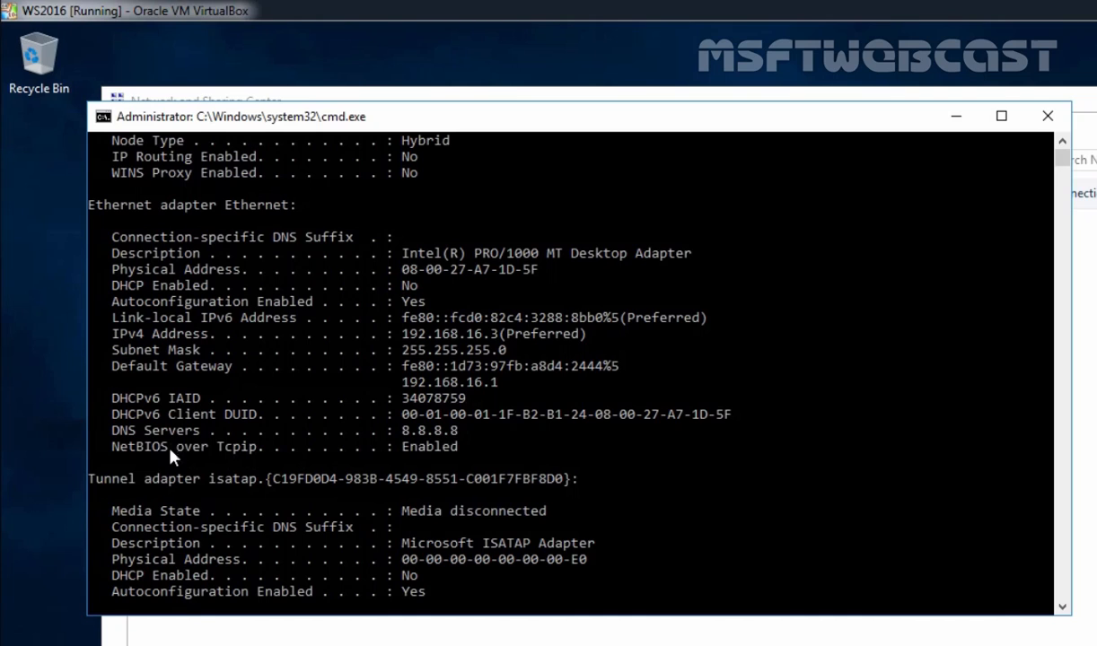
mouse_move(413, 449)
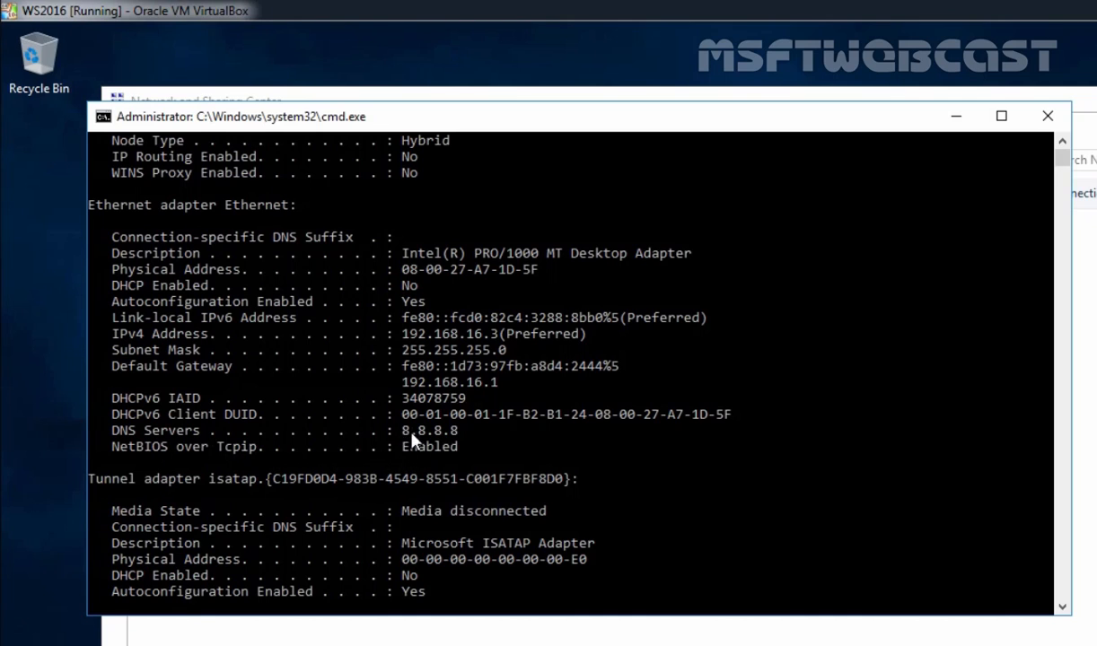
mouse_move(413, 442)
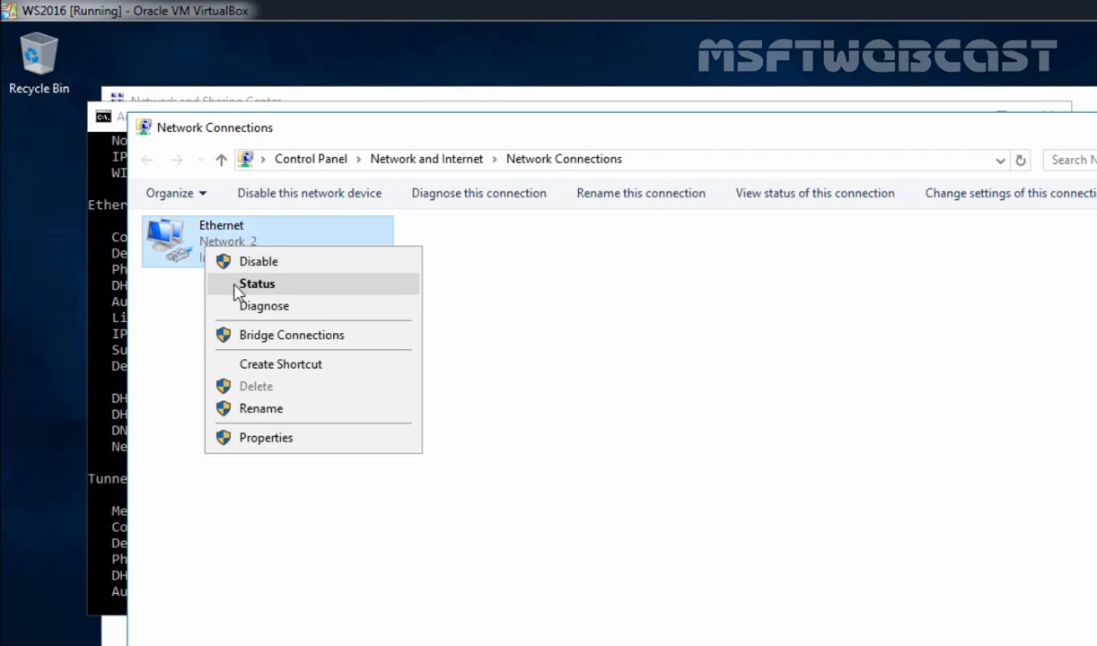
Show Ethernet Status details listing IPv4 192.168.16.3, gateway 192.168.16.1, DNS 8.8.8.8
left_click(257, 284)
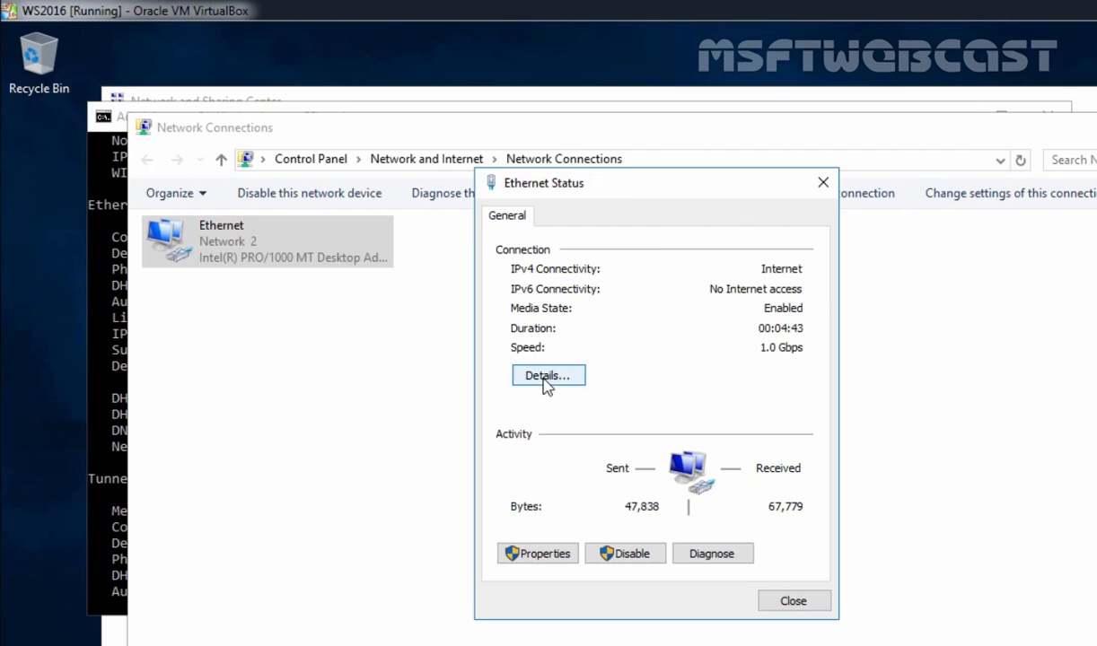
left_click(548, 375)
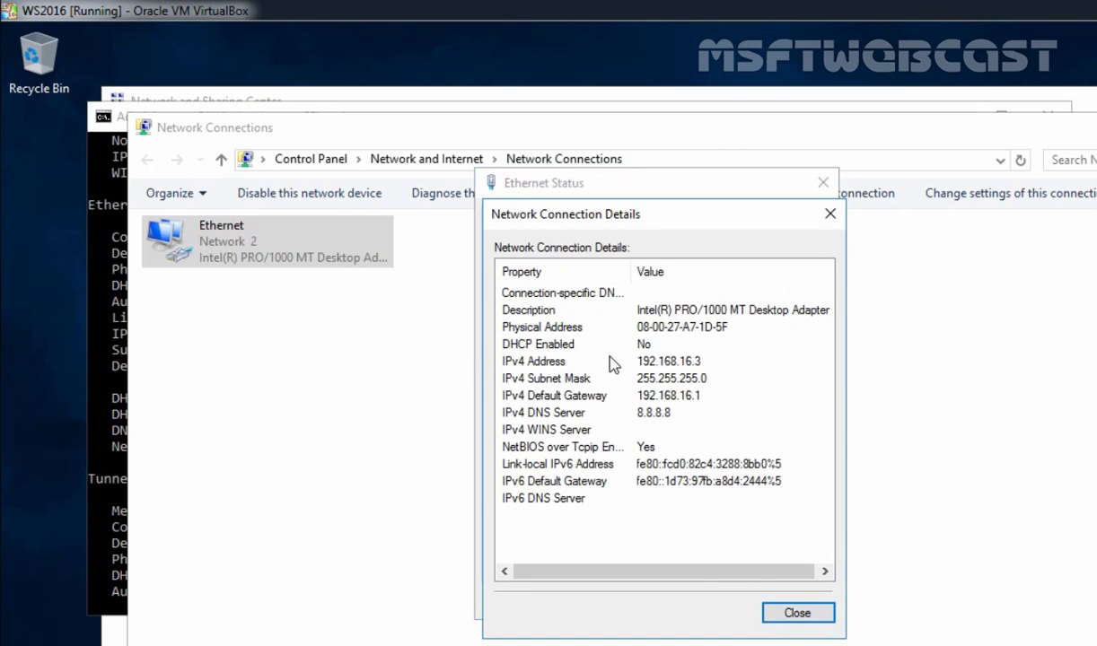